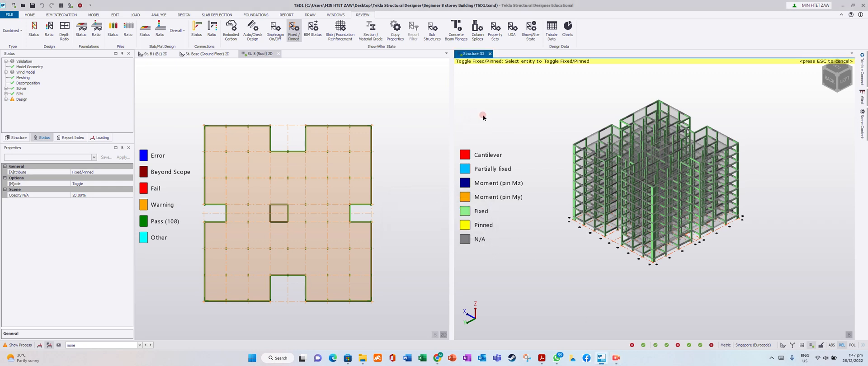
mouse_move(527, 102)
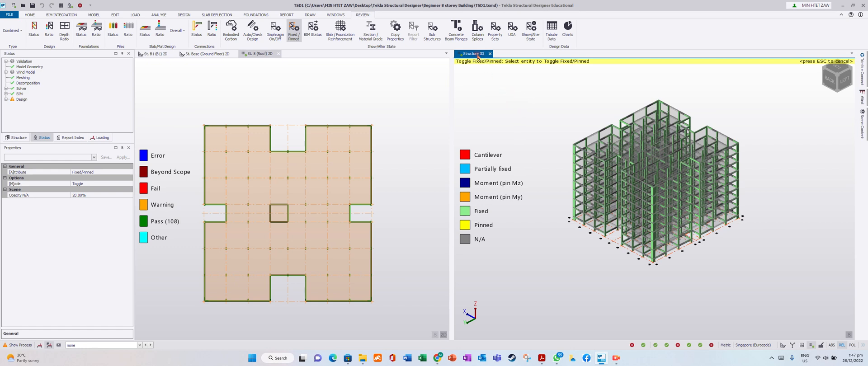
- Turn the Structure 3D view into a results view
right_click(473, 53)
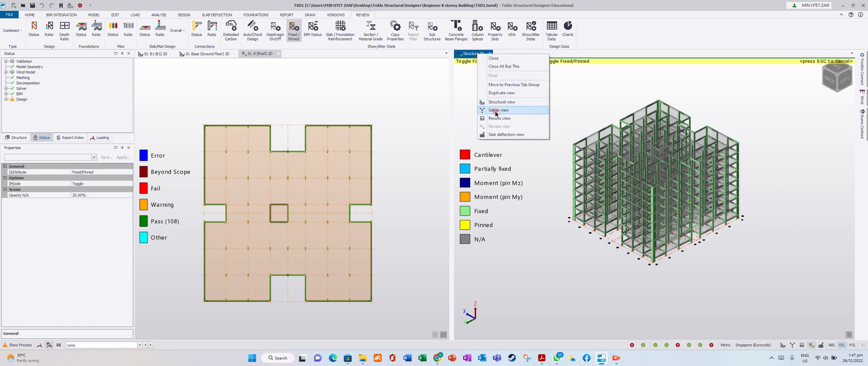
left_click(498, 118)
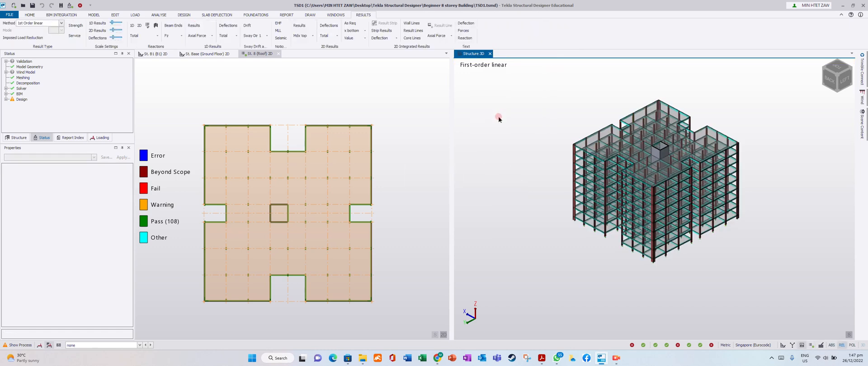
left_click(597, 134)
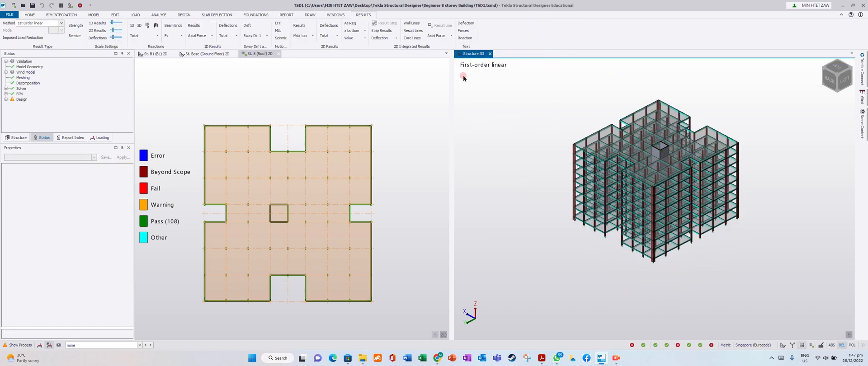
- Turn the St. 8 (Roof) plan view into a results view
right_click(259, 53)
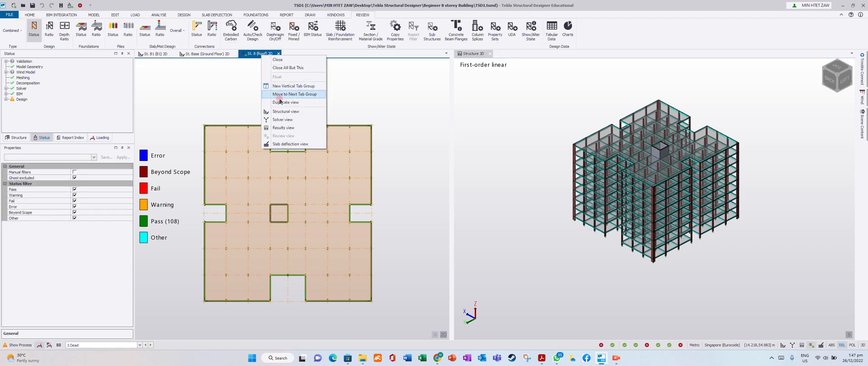
left_click(284, 128)
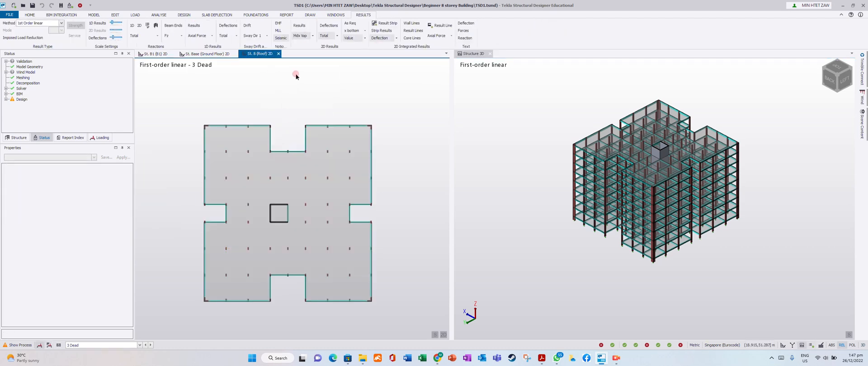
left_click(606, 138)
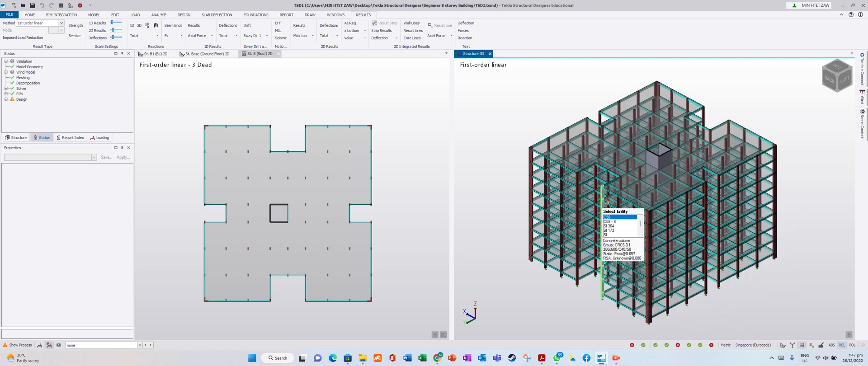
left_click(535, 123)
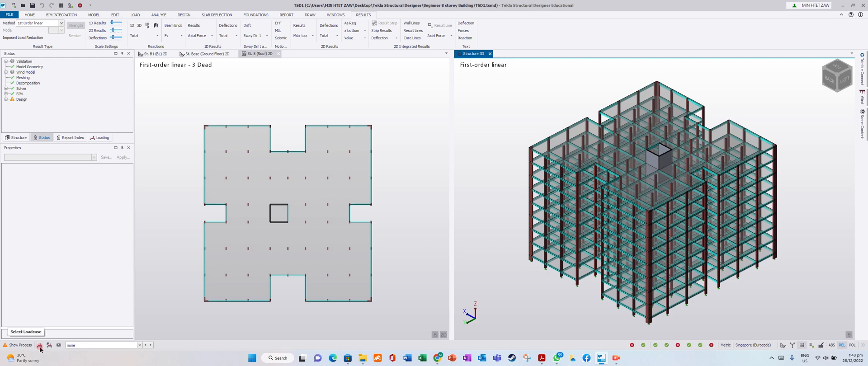
- Select the 3 Dead loadcase from the status-bar loadcase list
left_click(139, 345)
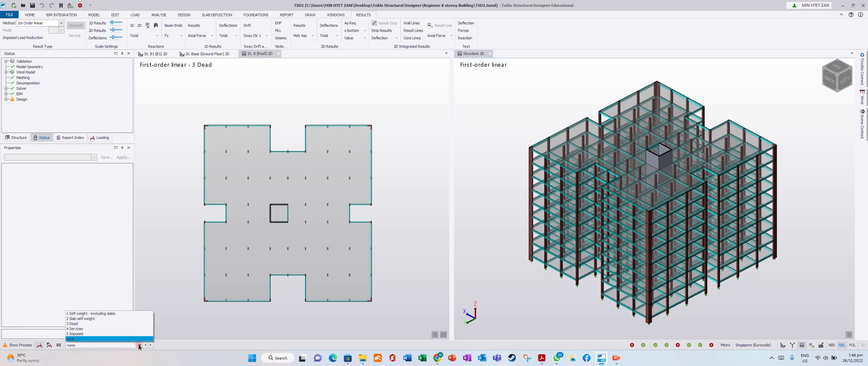
left_click(73, 324)
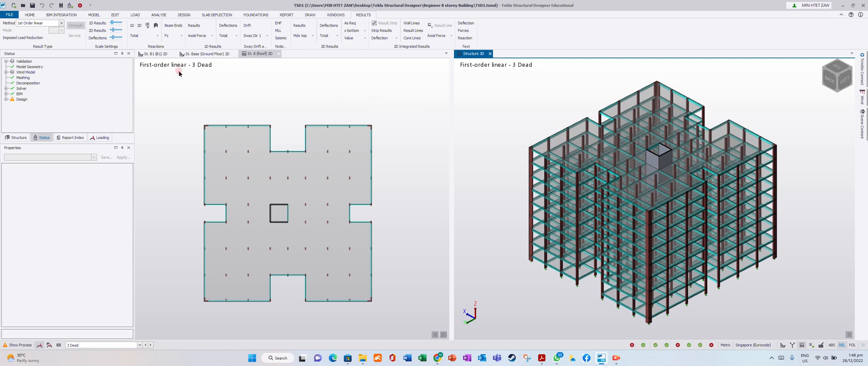
mouse_move(224, 45)
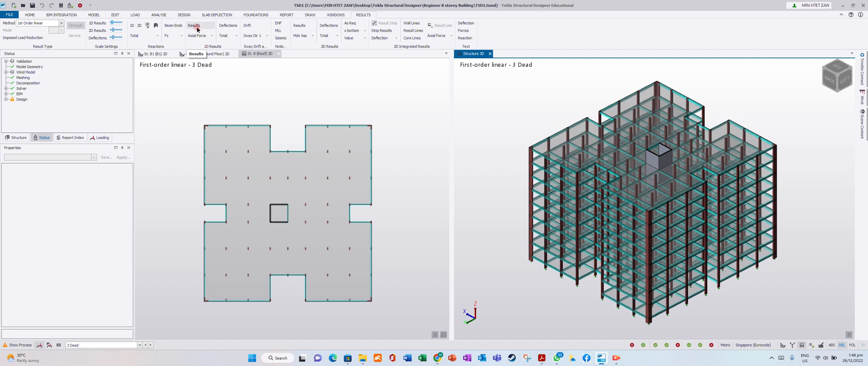
- Show 1D Results axial force diagrams for 3 Dead on the 3D frame, peaking at 679.8 kN
left_click(194, 25)
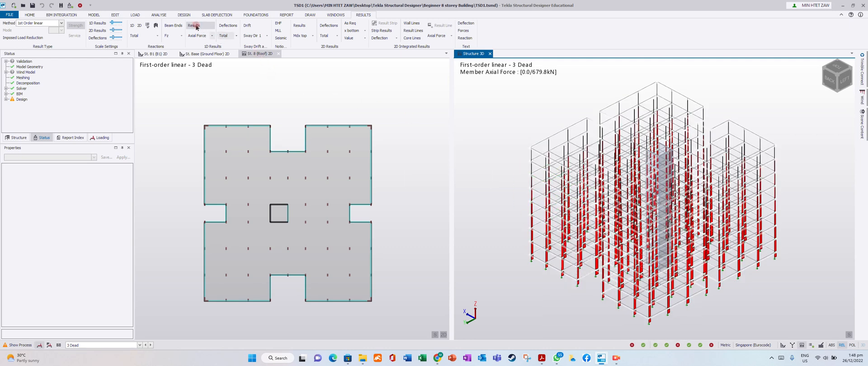
left_click(194, 25)
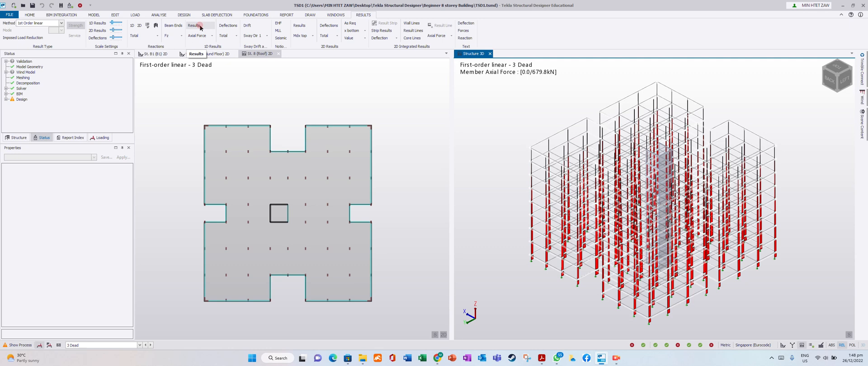
left_click(205, 53)
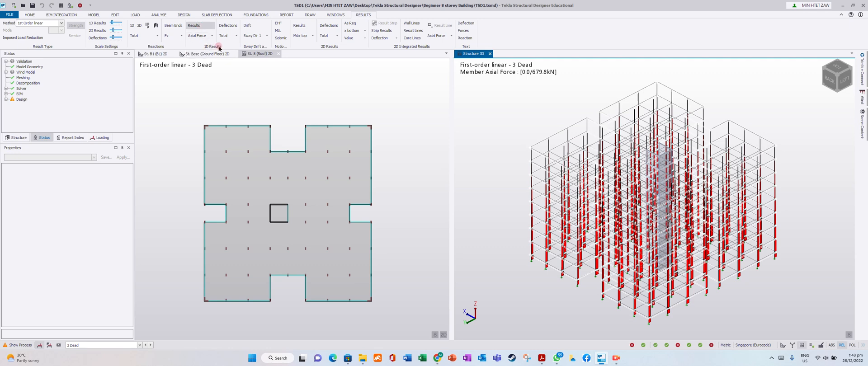
mouse_move(197, 35)
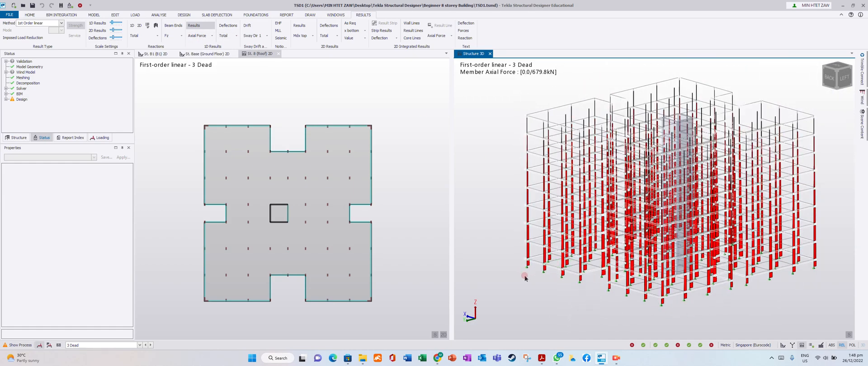
left_click(525, 278)
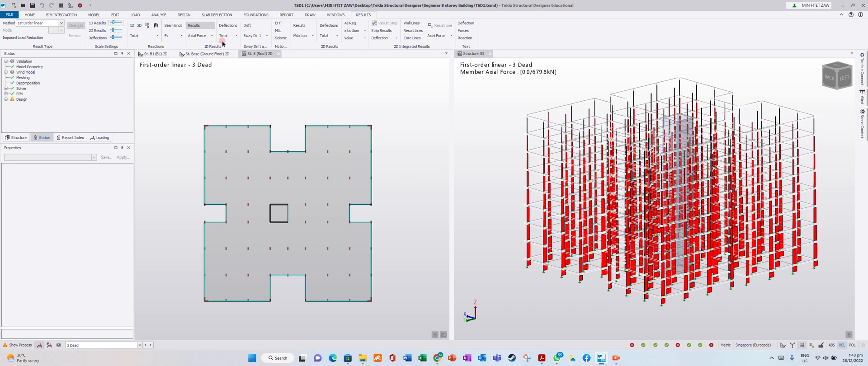
mouse_move(265, 42)
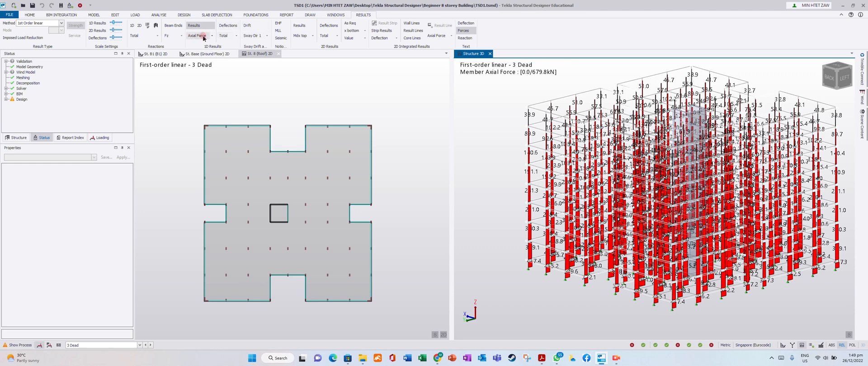
mouse_move(466, 38)
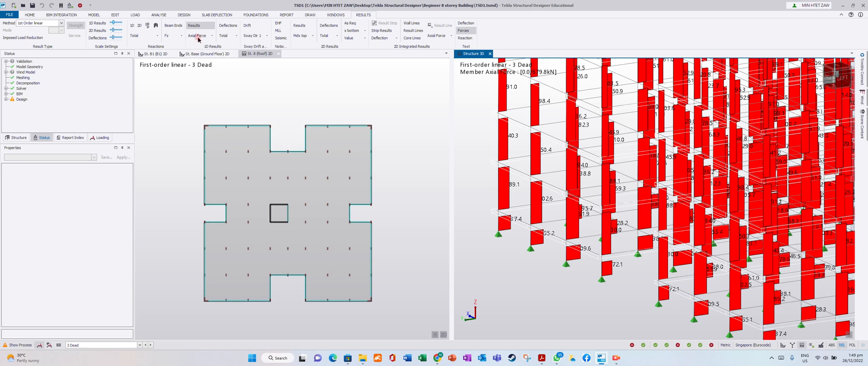
- Zoom into the 3D frame to read the labelled axial force values
left_click(297, 190)
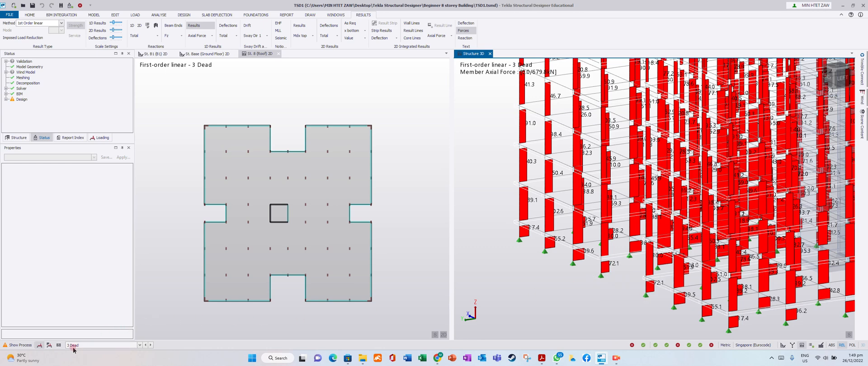
- Select the 5 Imposed loadcase, showing axial forces peaking at 780.6 kN
left_click(149, 345)
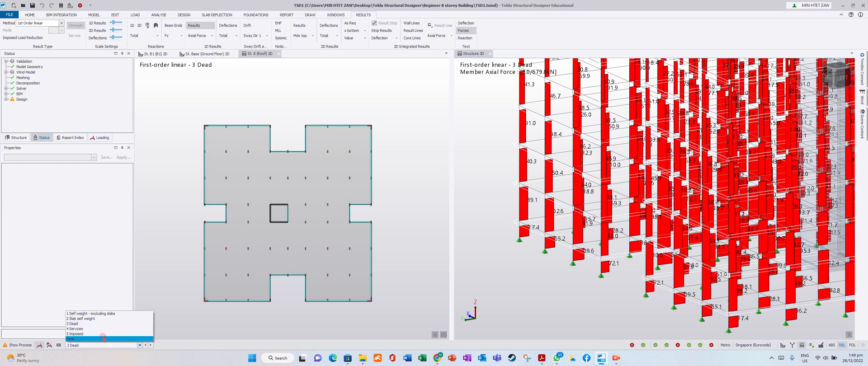
left_click(75, 334)
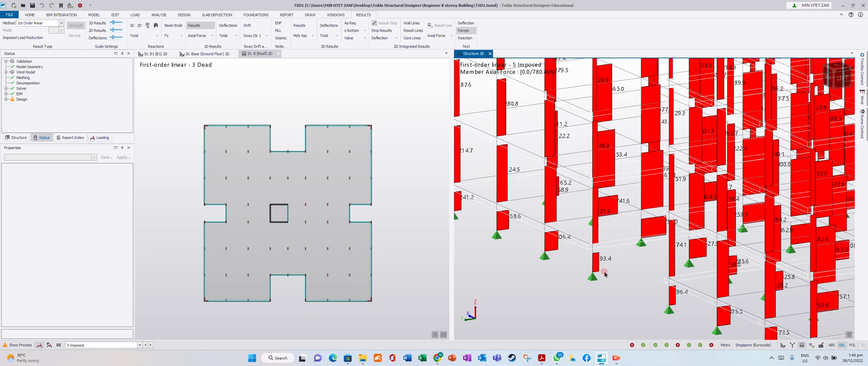
mouse_move(607, 267)
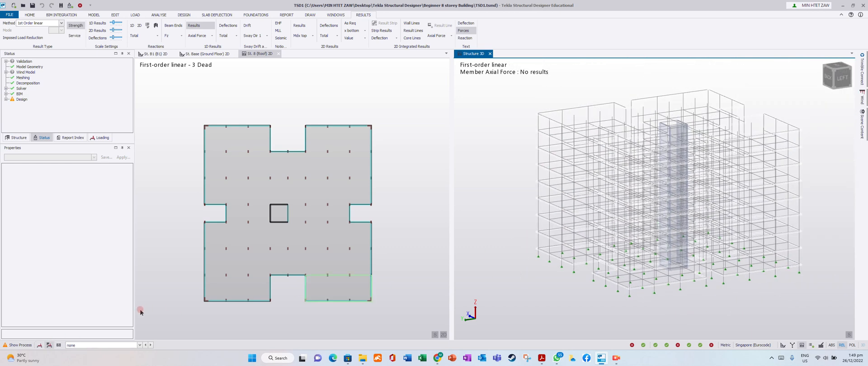
- Select combination 1 STR, then step to 2 STR with axial forces peaking at 4854.9 kN
left_click(140, 346)
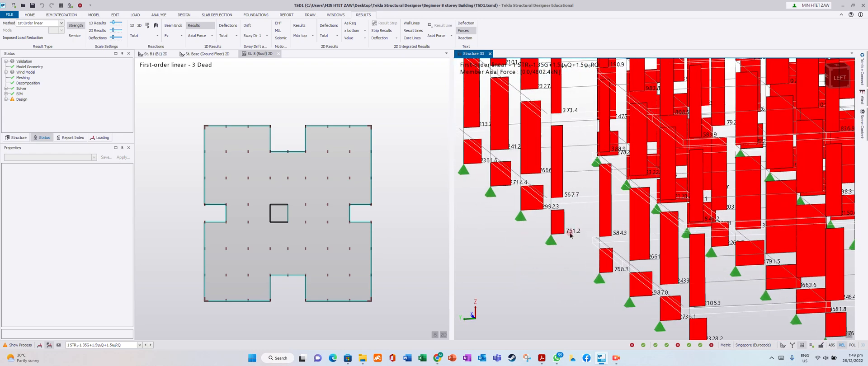
left_click(542, 210)
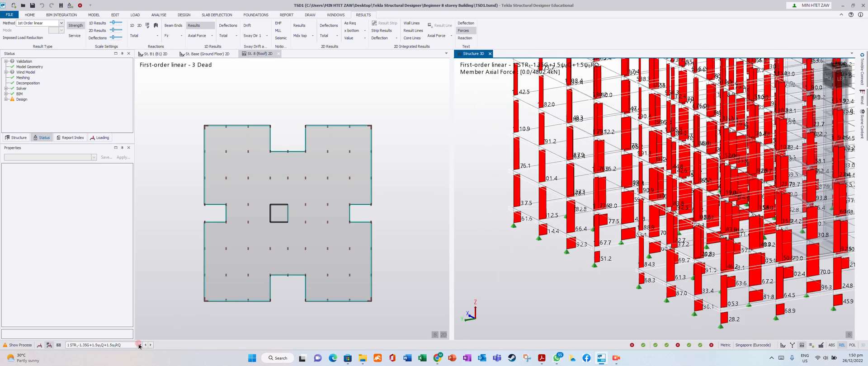
left_click(138, 344)
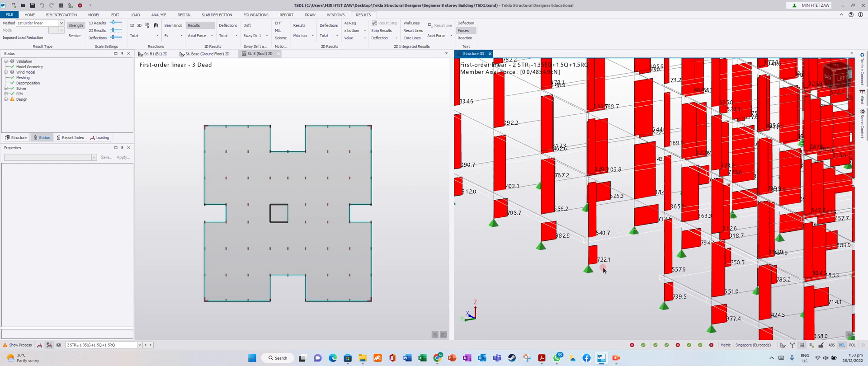
scroll("down", 3)
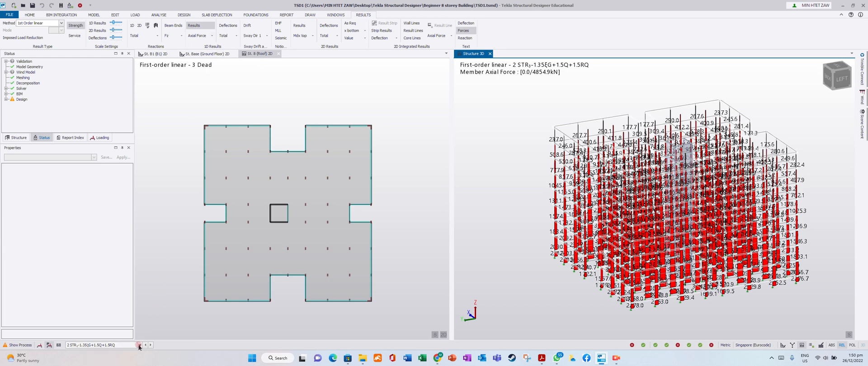
- Switch the member force type to Shear Major for 1 STR, ranging ±199.1 kN
left_click(144, 345)
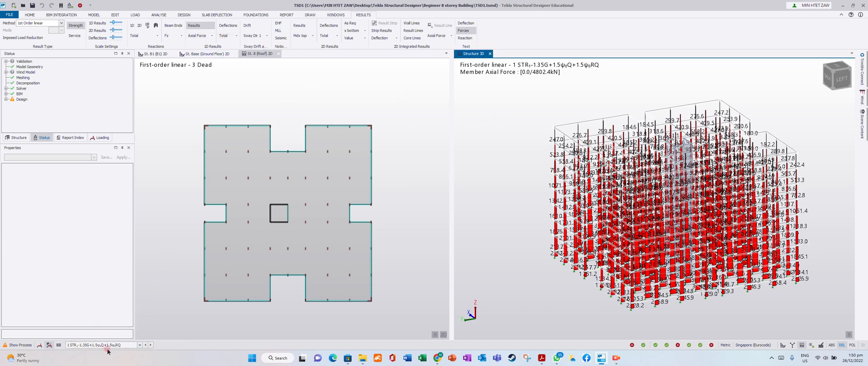
left_click(213, 36)
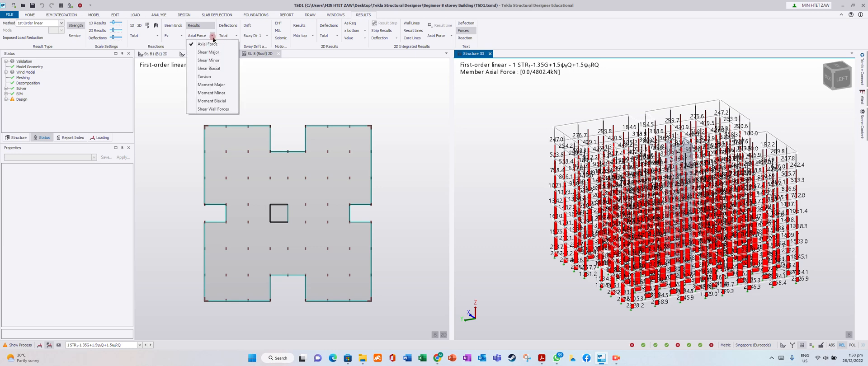
left_click(208, 52)
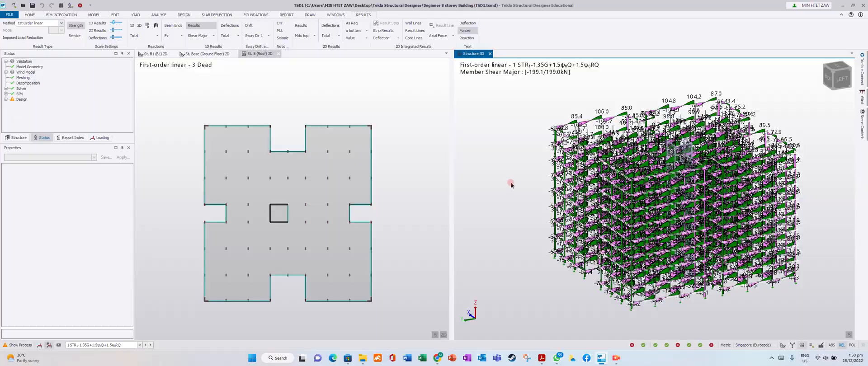
mouse_move(522, 255)
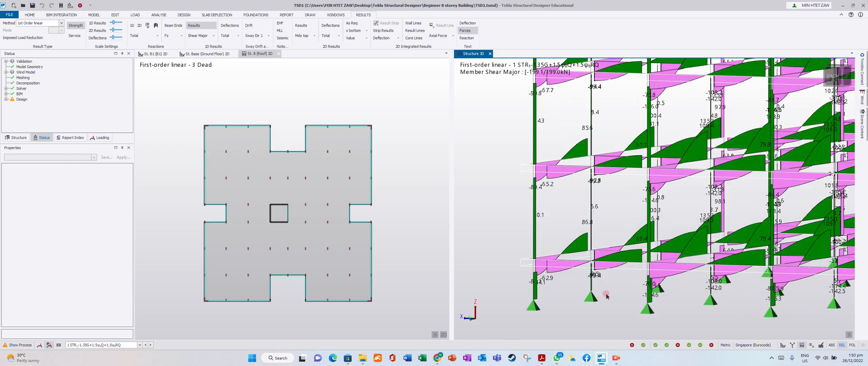
left_click(606, 296)
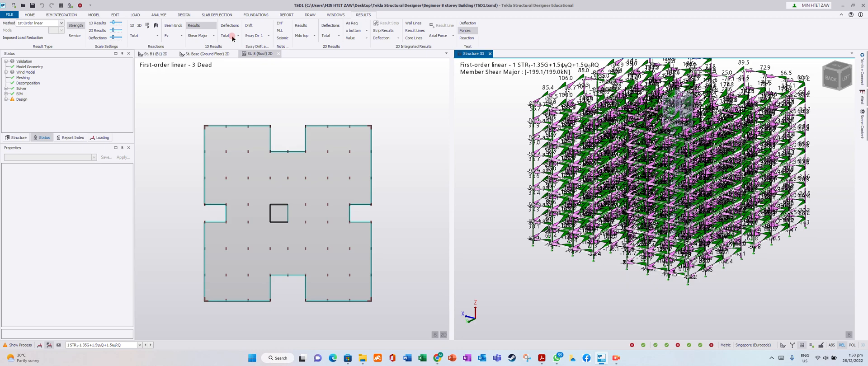
- Try Moment Major and Shear Minor force types, ending on biaxial shear diagrams
left_click(213, 36)
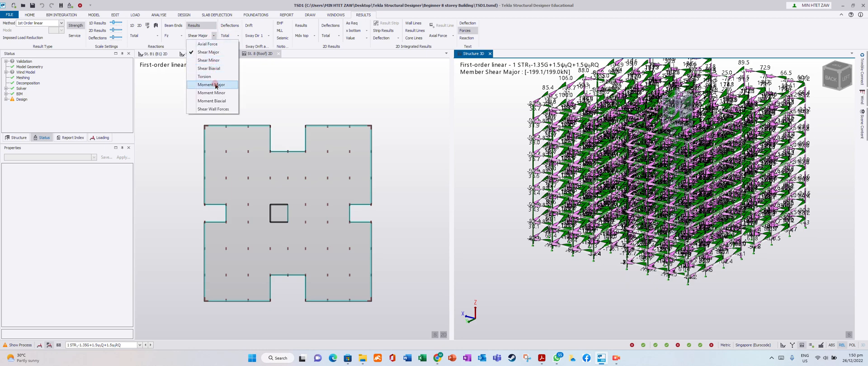
left_click(211, 85)
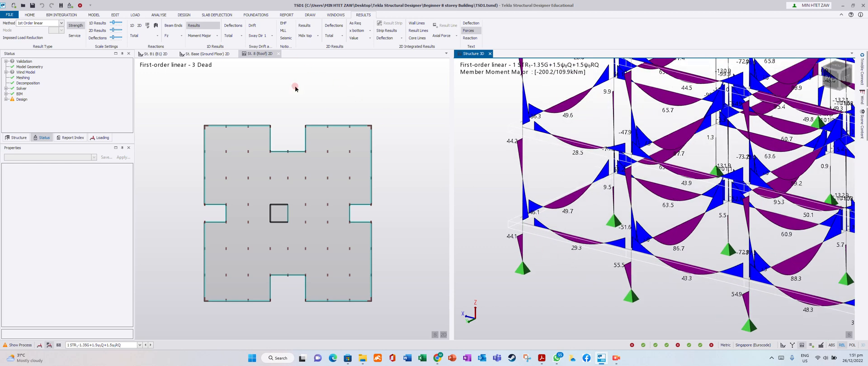
left_click(201, 35)
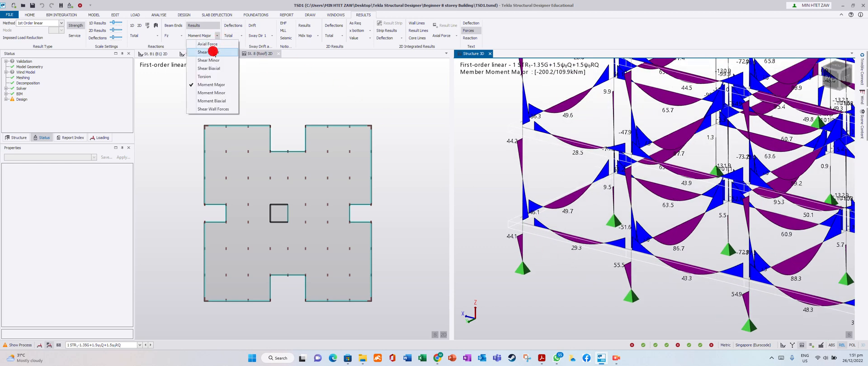
left_click(202, 52)
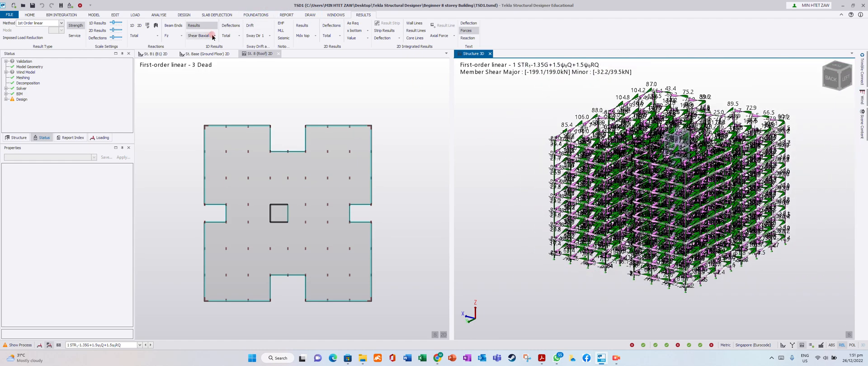
- Review Moment Major, Moment Minor and Moment Biaxial diagrams on the members
left_click(198, 35)
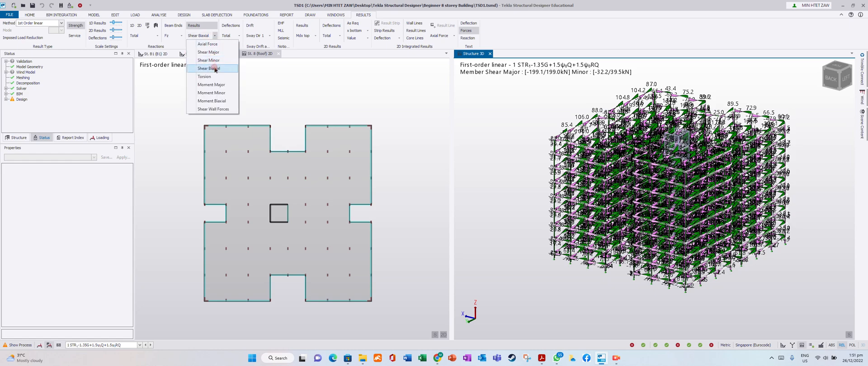
left_click(212, 85)
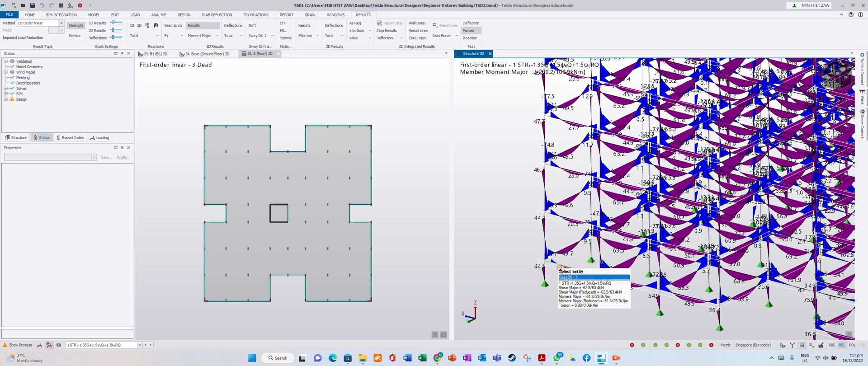
left_click(217, 35)
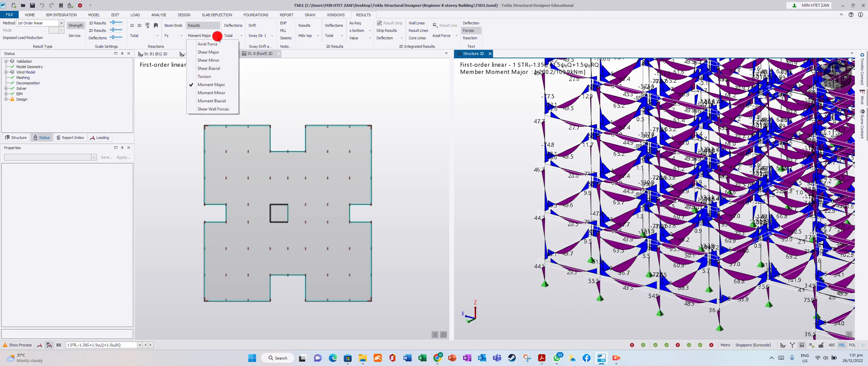
left_click(211, 93)
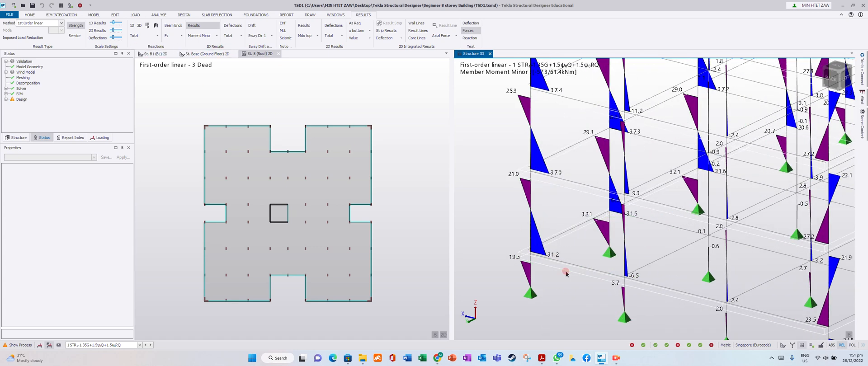
left_click(214, 37)
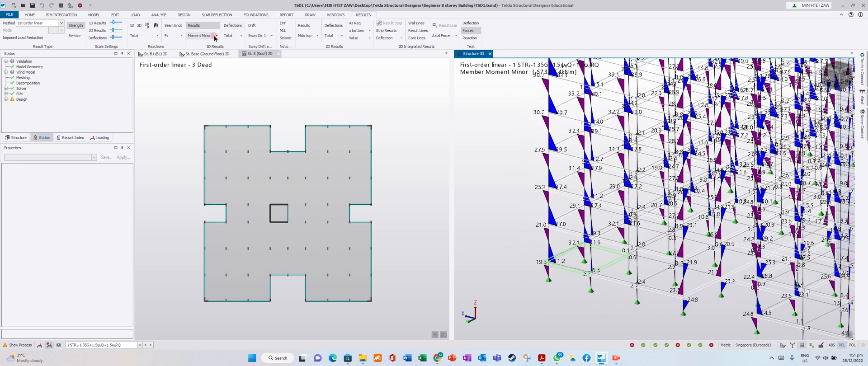
mouse_move(437, 209)
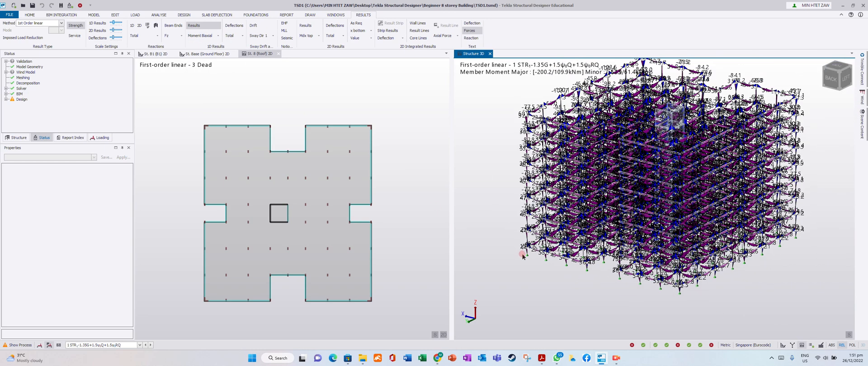
- View Shear Wall Forces, then hide the member force diagrams from the 3D frame
left_click(202, 35)
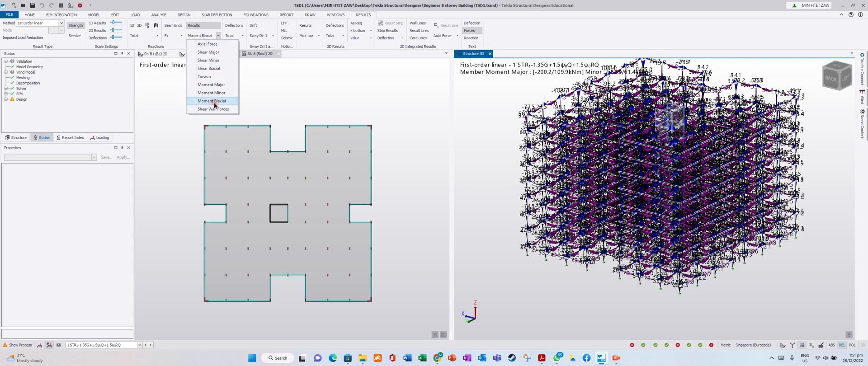
left_click(213, 109)
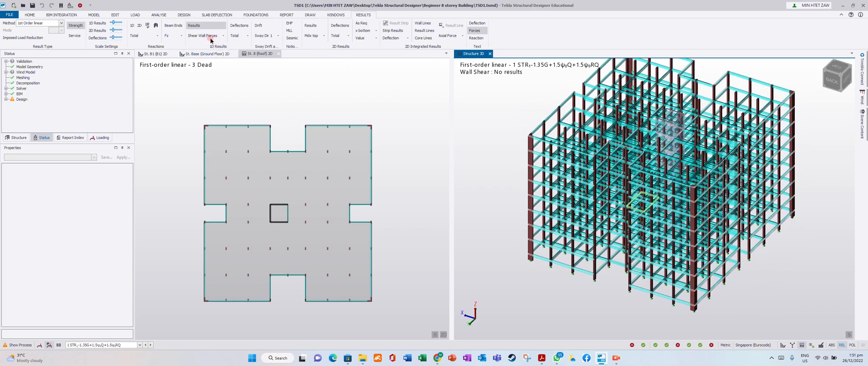
left_click(449, 30)
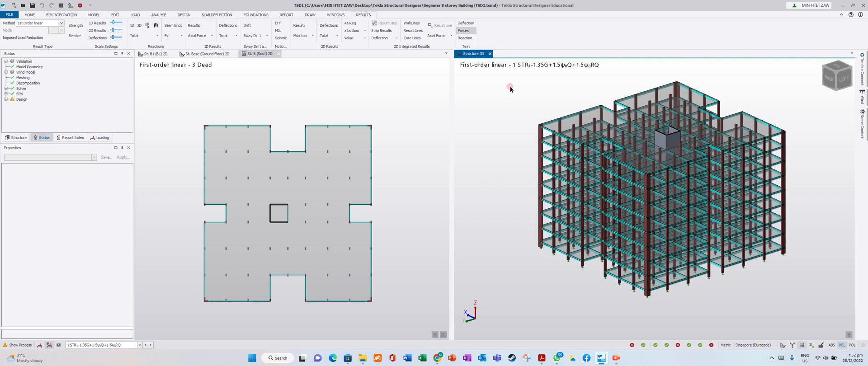
mouse_move(286, 76)
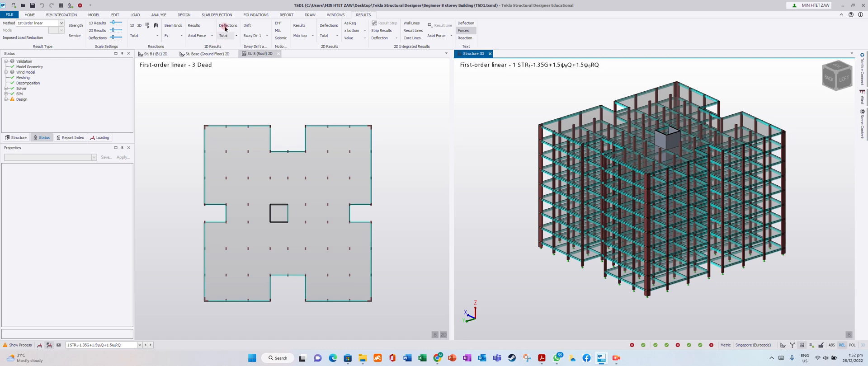
- Show member deflections, cycling through X, Y, Z and back to Total
left_click(228, 25)
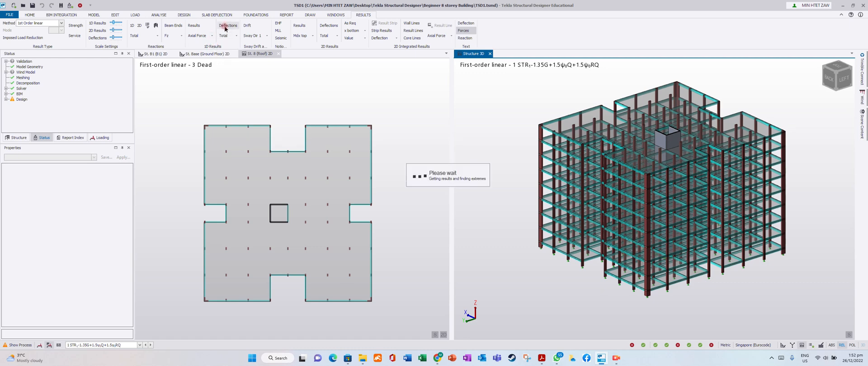
left_click(227, 25)
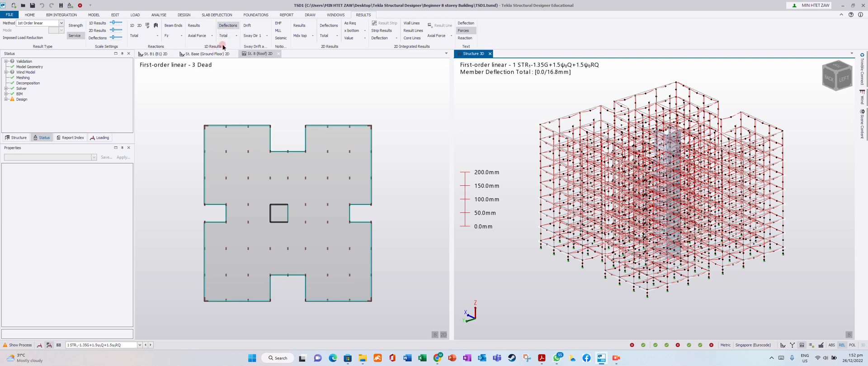
left_click(227, 35)
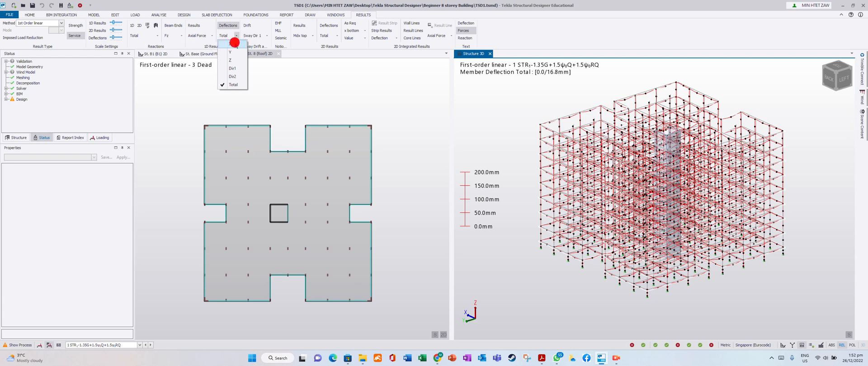
left_click(230, 44)
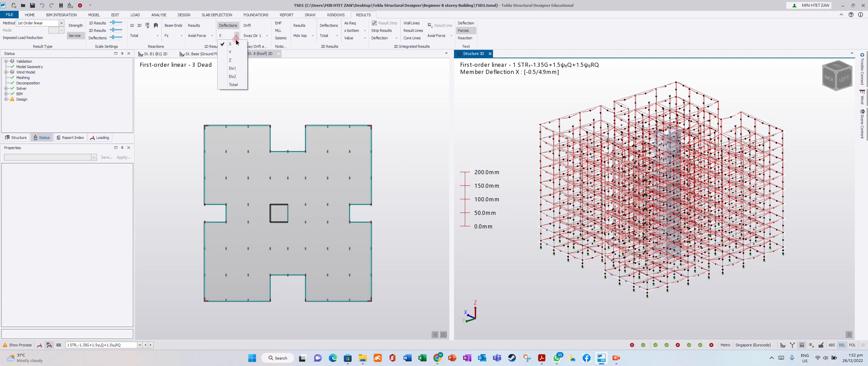
left_click(230, 52)
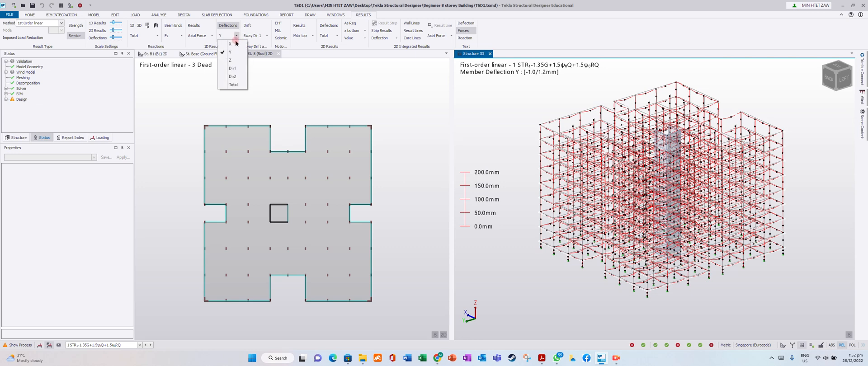
left_click(229, 60)
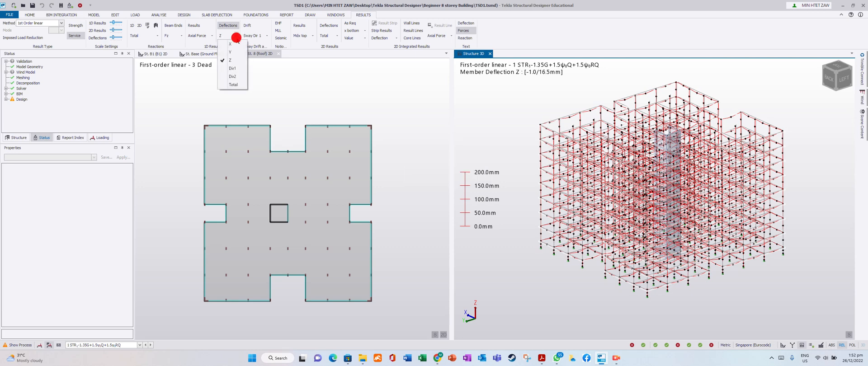
left_click(233, 84)
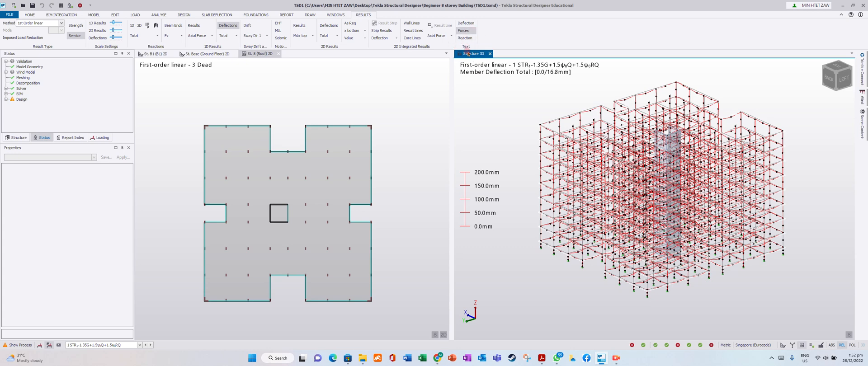
mouse_move(465, 31)
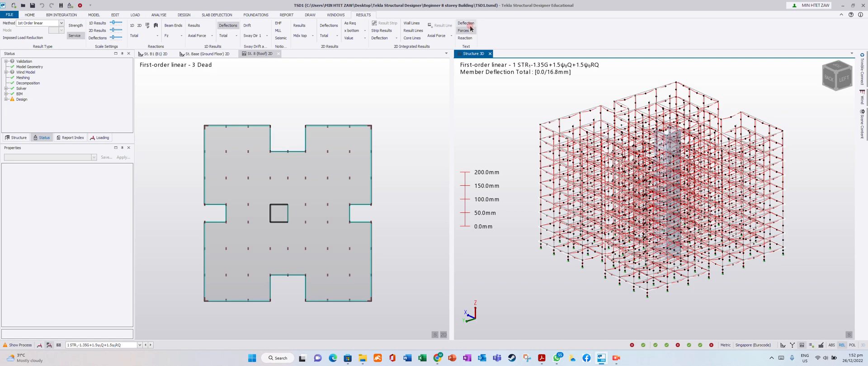
- Label the deflection diagrams with values, peaking at 16.8 mm for 1 STR
left_click(463, 31)
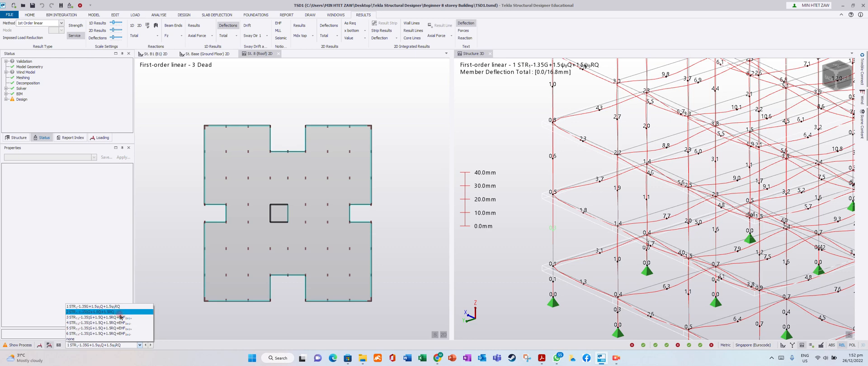
- Step through the 2 STR and 3 STR combinations' deflections (both zero) and return to 1 STR
left_click(99, 312)
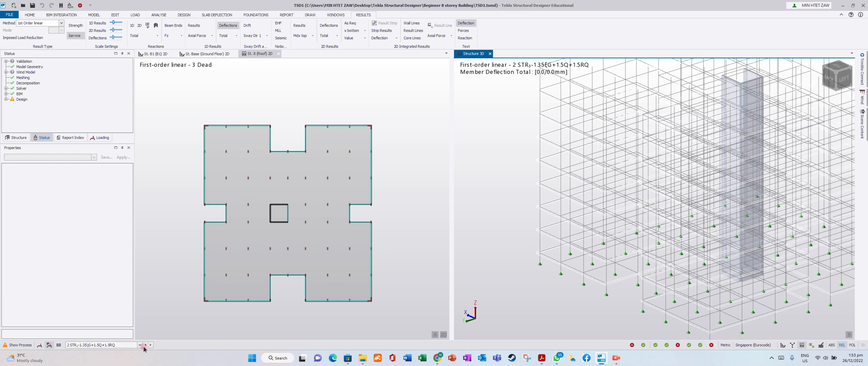
left_click(145, 344)
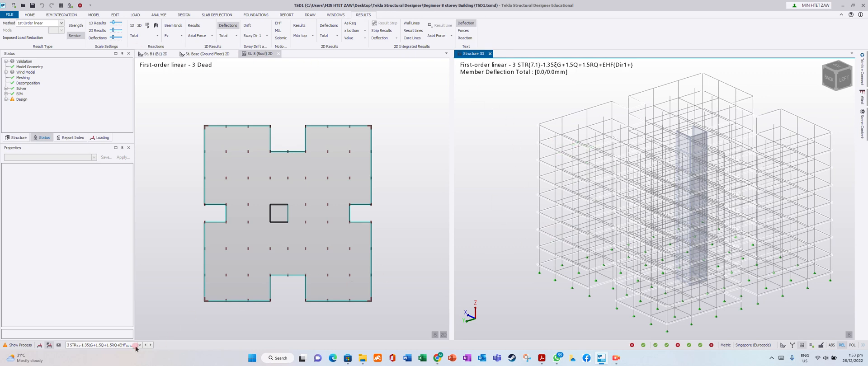
left_click(139, 343)
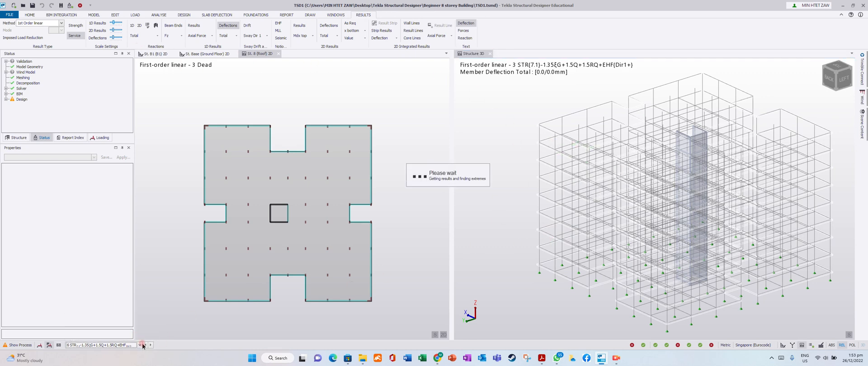
left_click(144, 345)
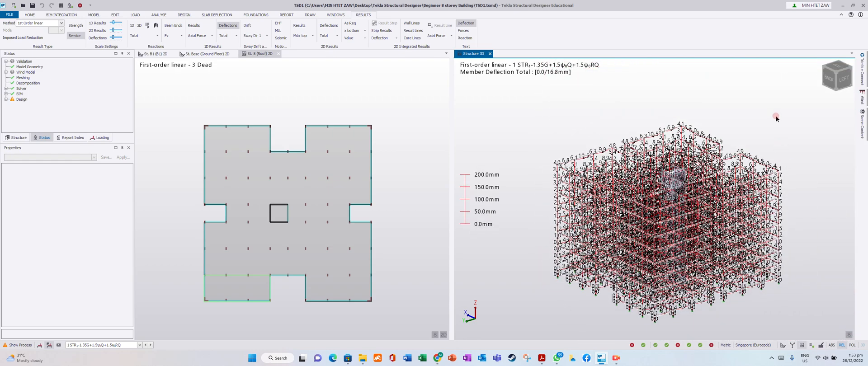
mouse_move(759, 118)
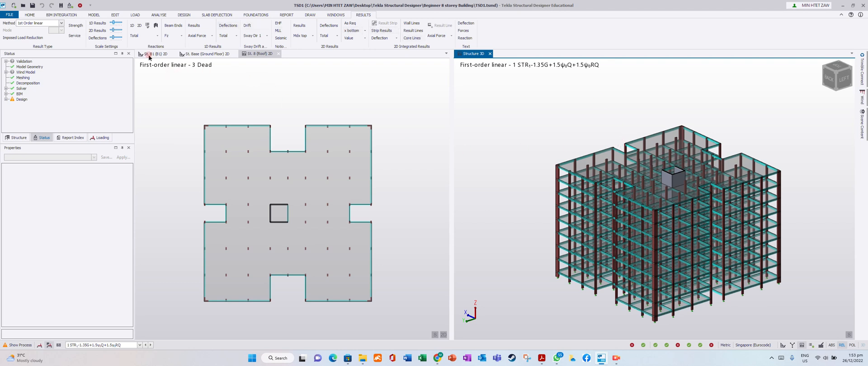
mouse_move(140, 26)
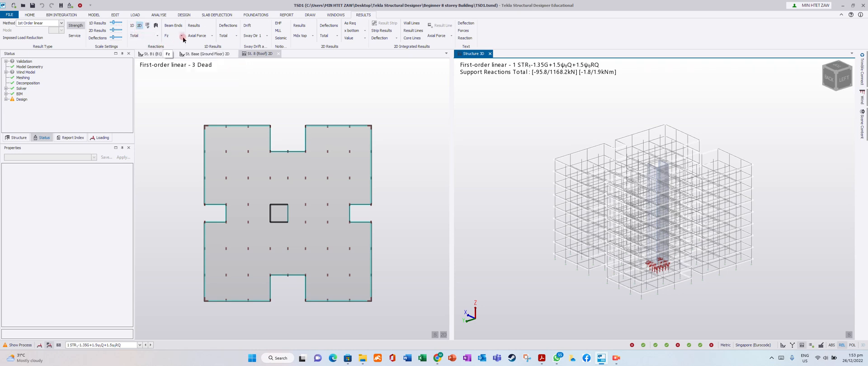
- Show 1 STR support reactions with beam ends as Fz/Fx, then set the support component to My (peak 1.8 kNm)
left_click(172, 35)
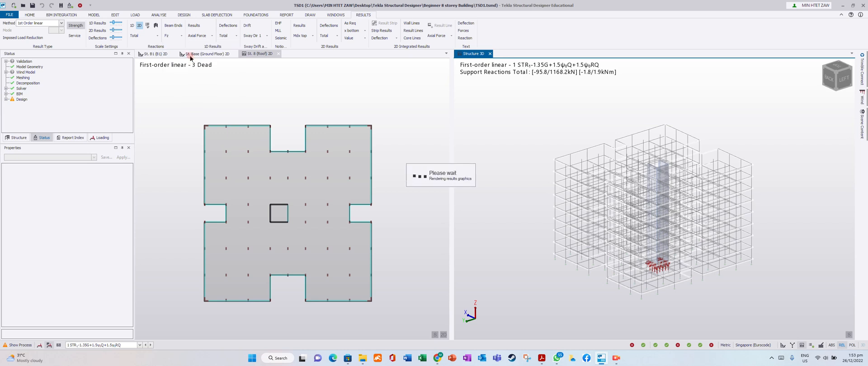
left_click(172, 25)
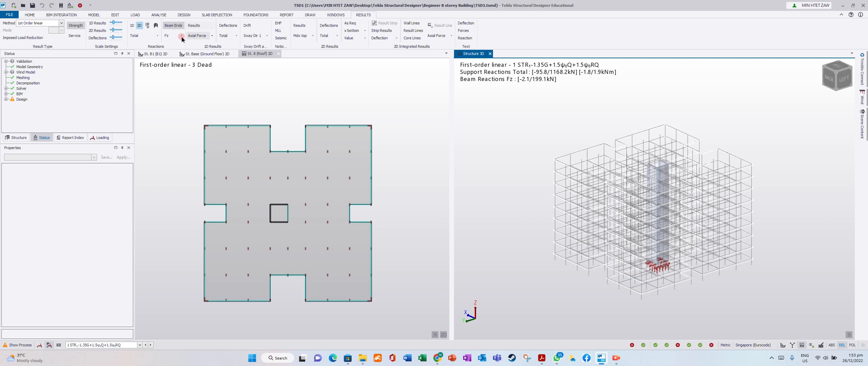
left_click(181, 35)
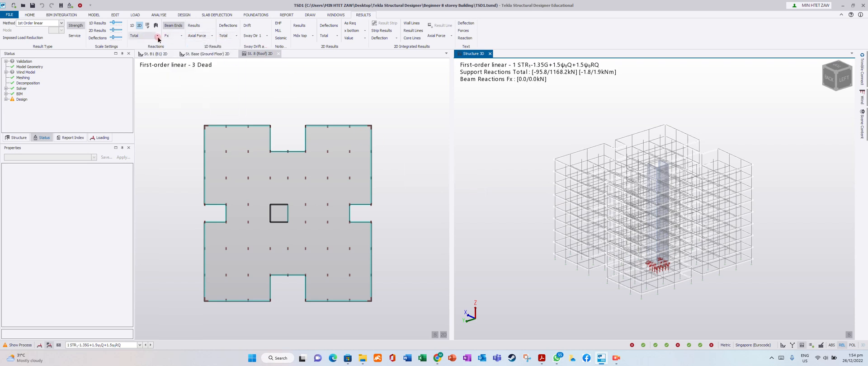
left_click(160, 37)
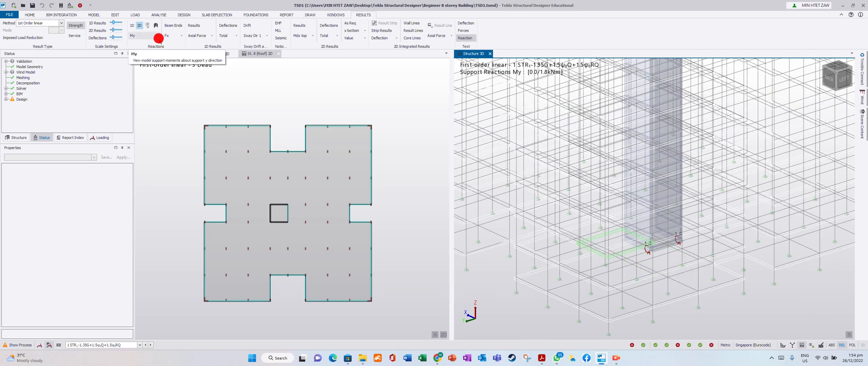
- Switch the support reactions to Mx moments, then to Mz moments
left_click(159, 39)
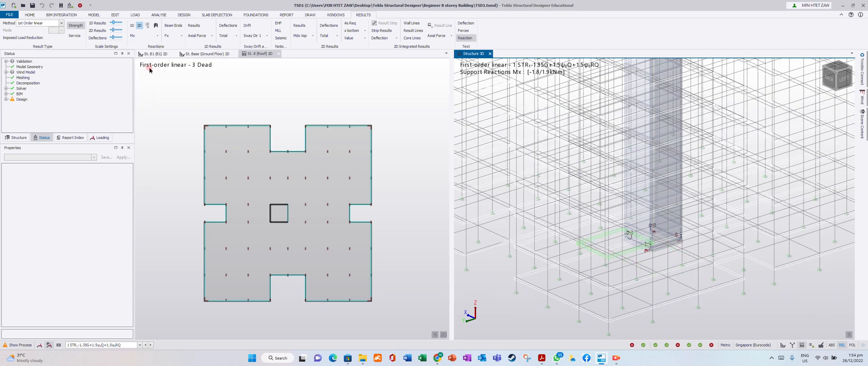
left_click(157, 35)
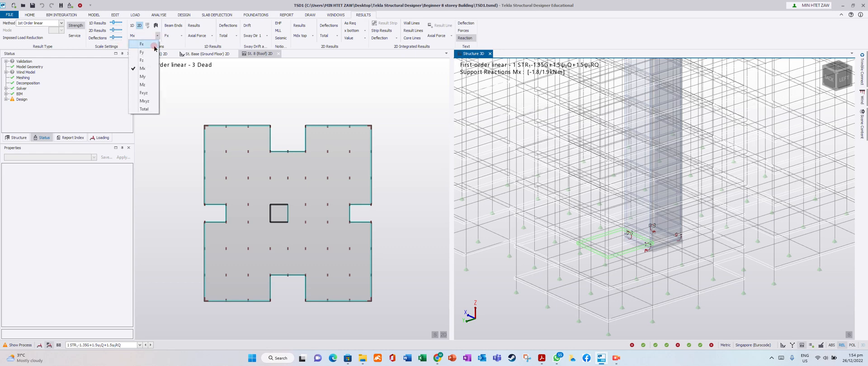
left_click(143, 85)
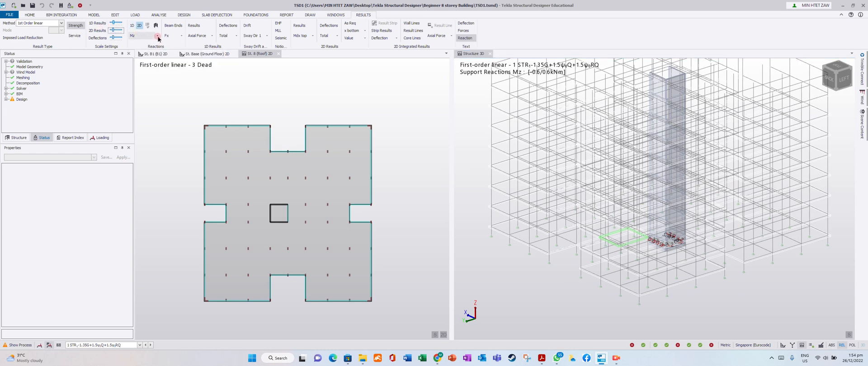
- View the resultant force Fxyz reactions, then hide reactions to leave the plain frame
left_click(158, 36)
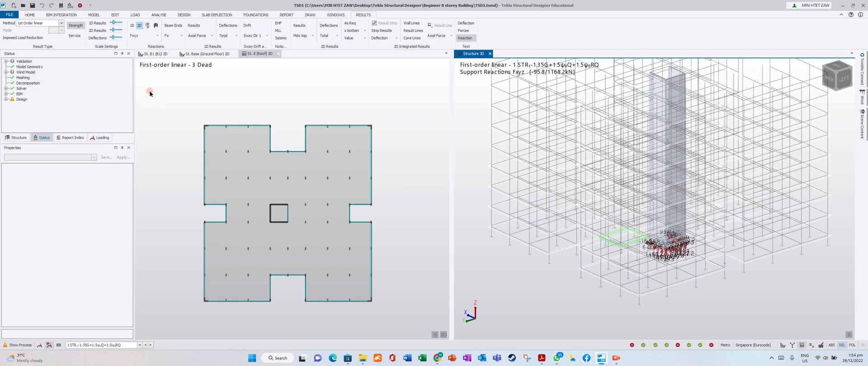
left_click(158, 35)
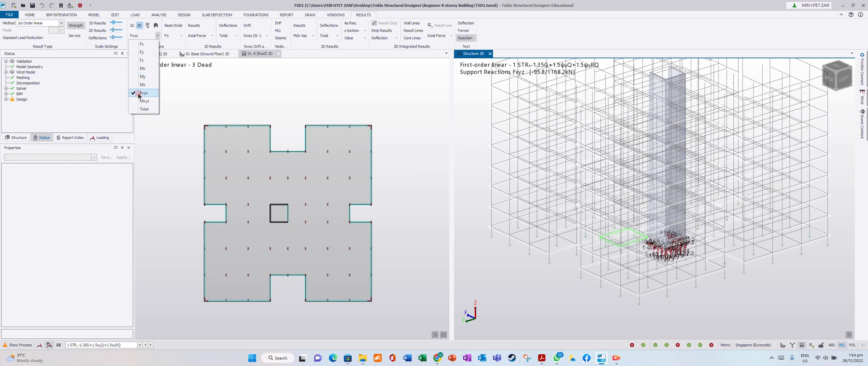
left_click(145, 101)
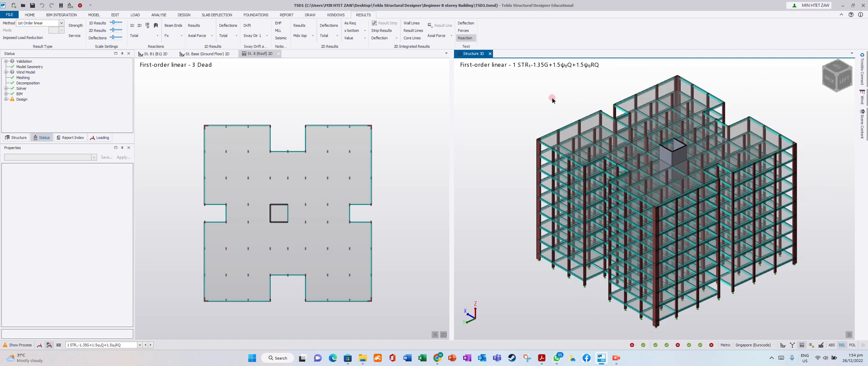
mouse_move(390, 65)
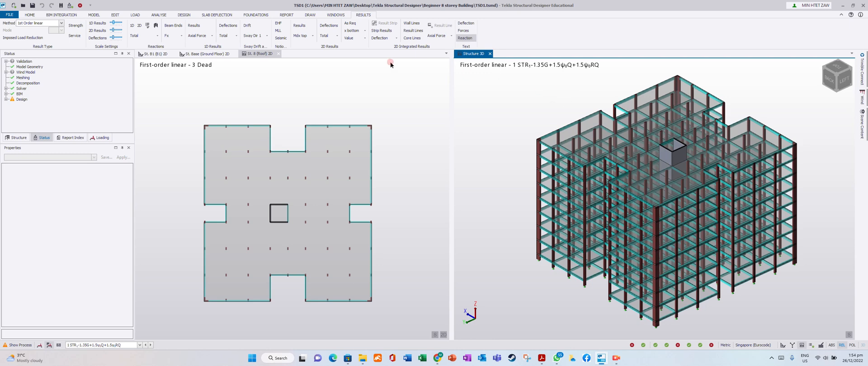
left_click(215, 36)
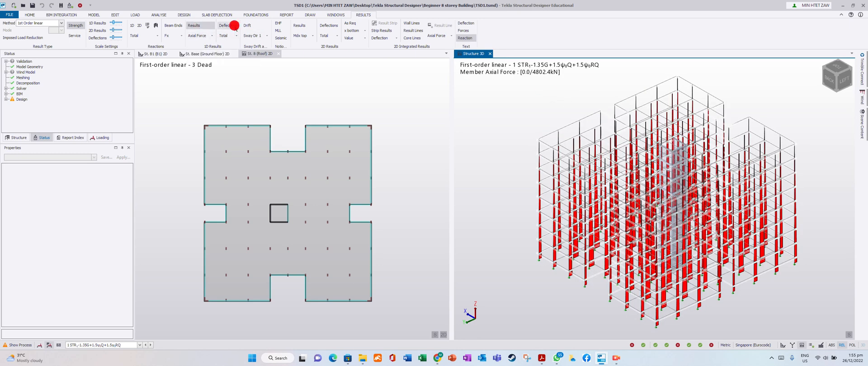
left_click(224, 25)
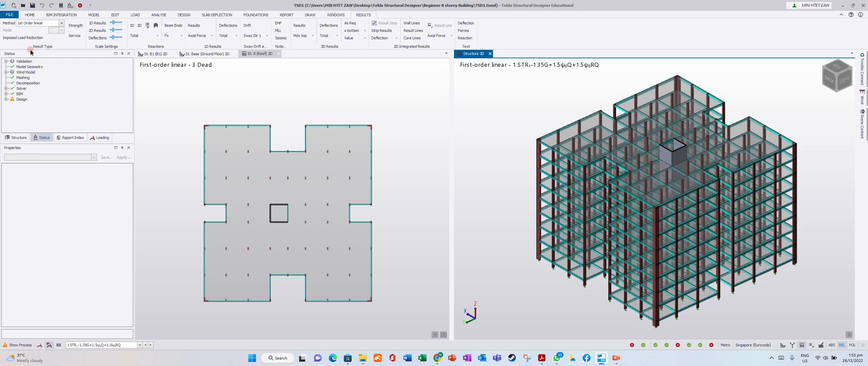
mouse_move(562, 132)
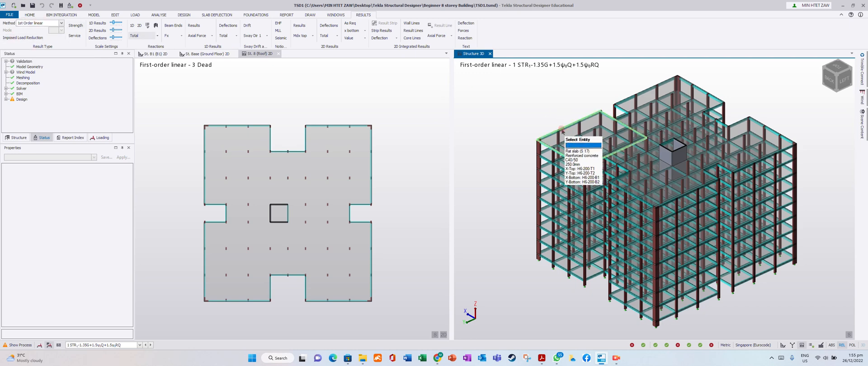
mouse_move(554, 107)
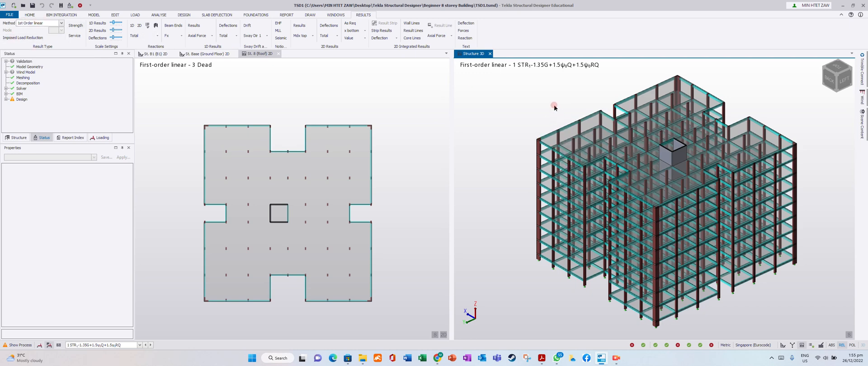
mouse_move(501, 90)
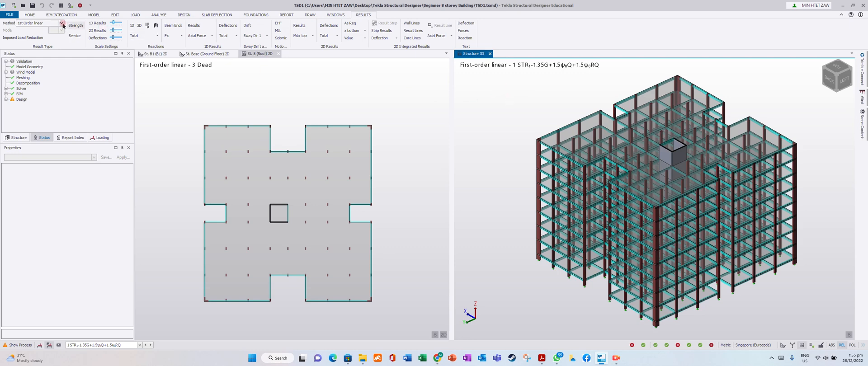
left_click(62, 22)
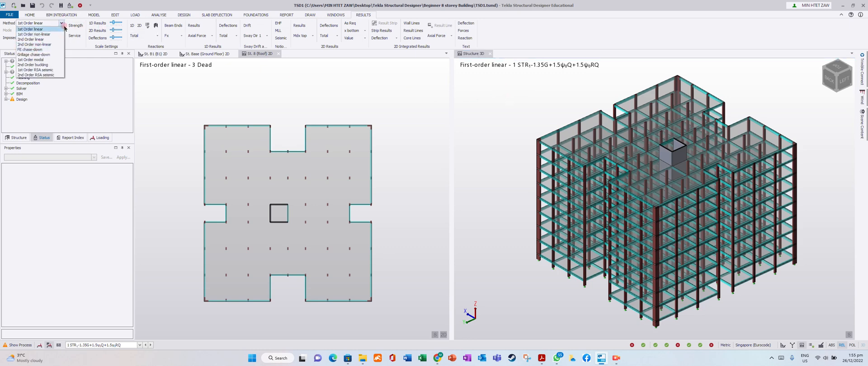
left_click(31, 29)
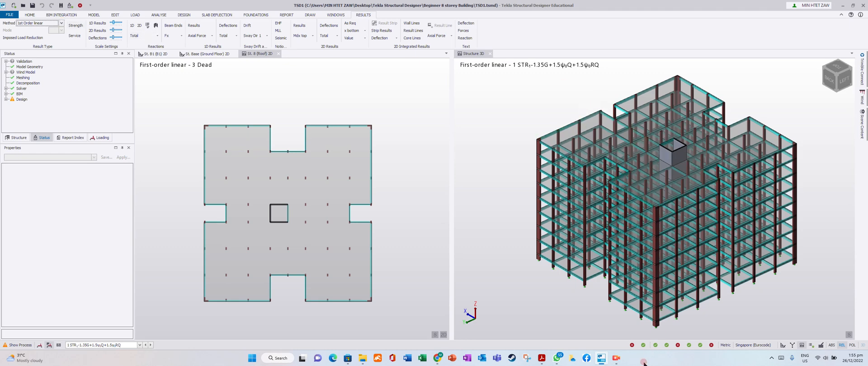